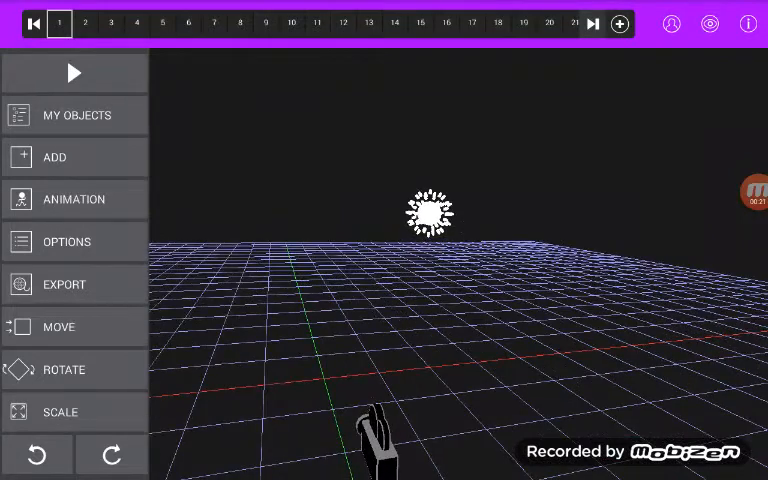
# Add the Balloon Boy model from the All Models catalogue onto the grid stage
pyautogui.click(56, 156)
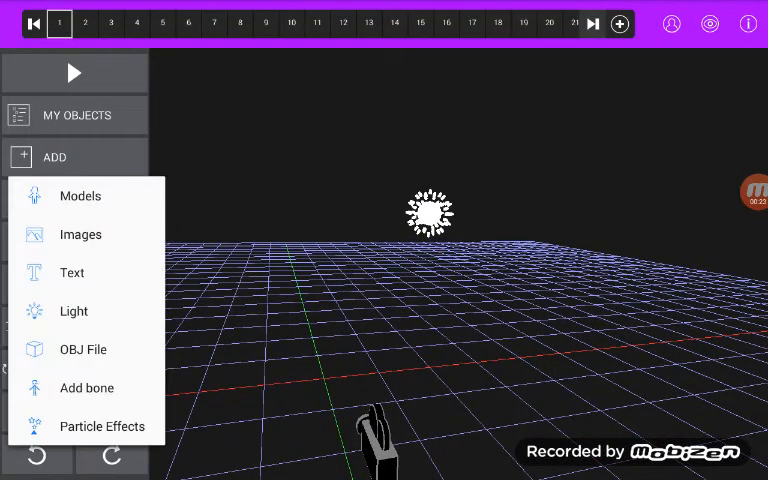
pyautogui.click(80, 196)
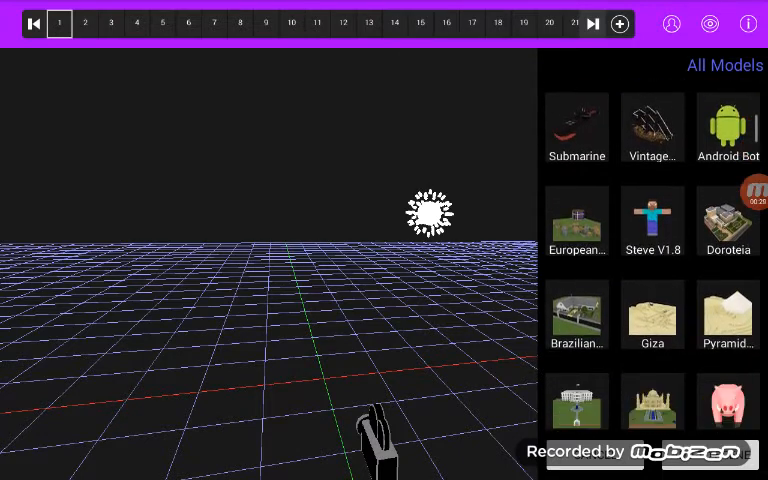
pyautogui.scroll(-3)
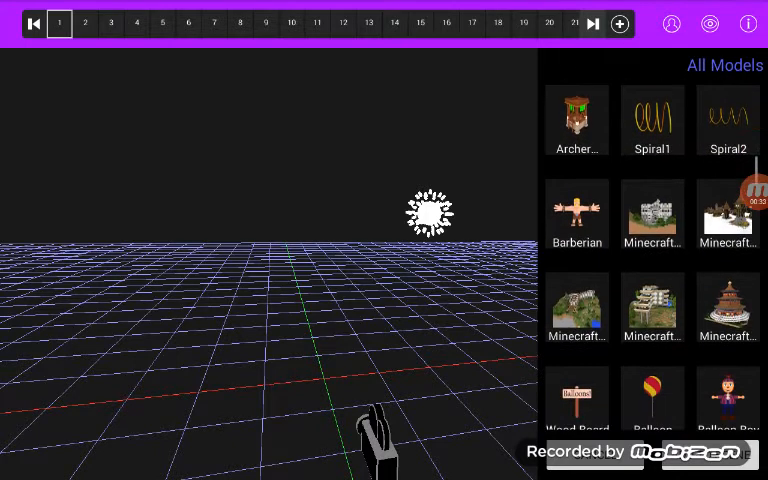
pyautogui.scroll(-3)
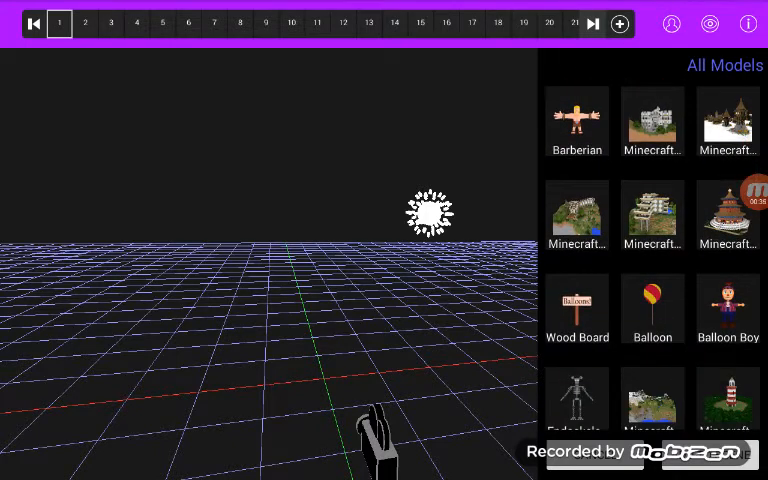
pyautogui.click(728, 308)
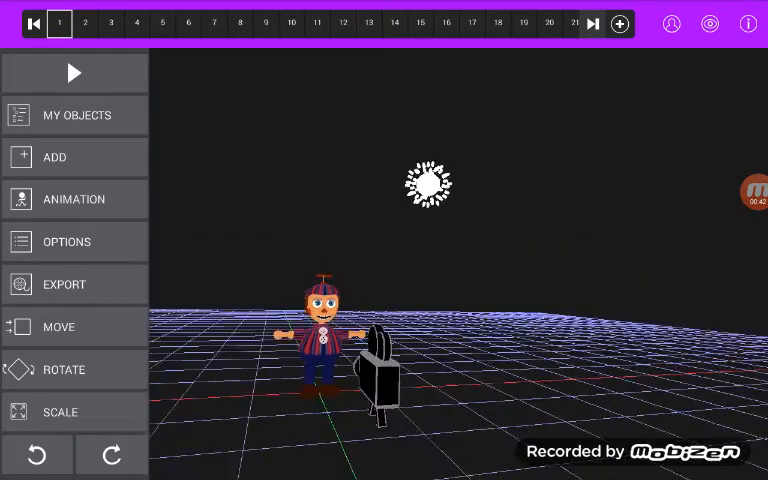
# Add a blocky white Minecraft-style building model from the catalogue to the scene
pyautogui.click(54, 156)
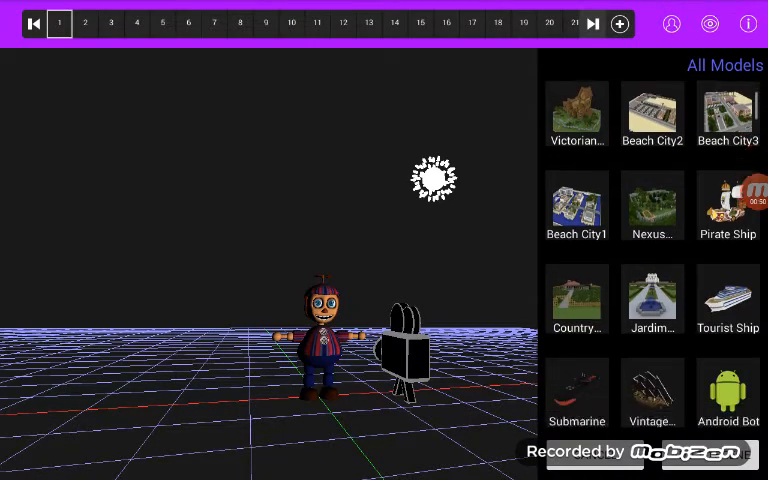
pyautogui.scroll(-3)
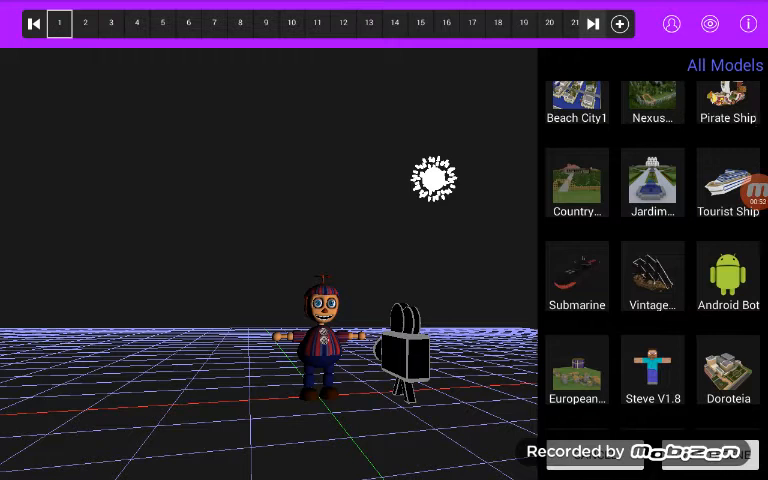
pyautogui.scroll(-3)
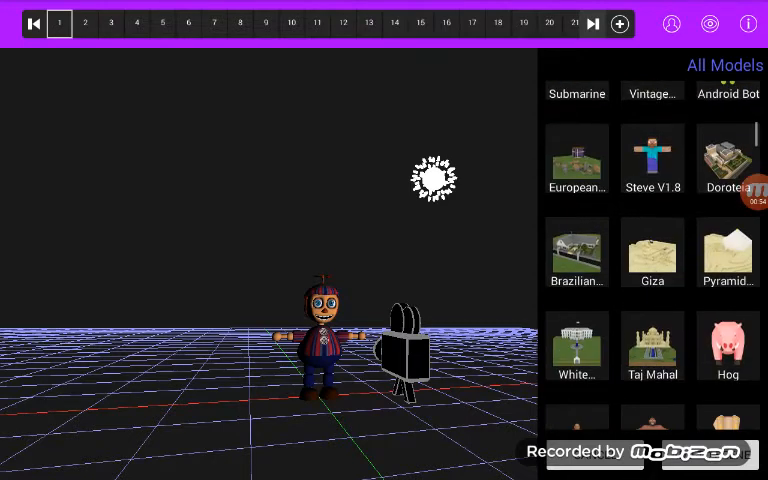
pyautogui.scroll(-3)
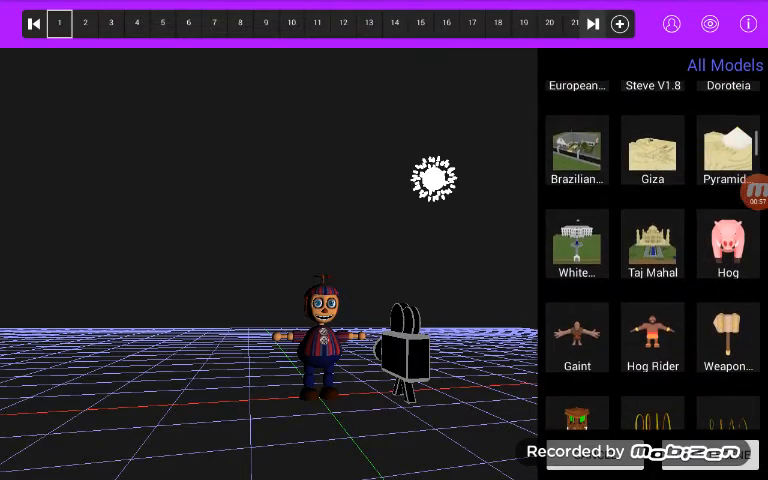
pyautogui.click(576, 244)
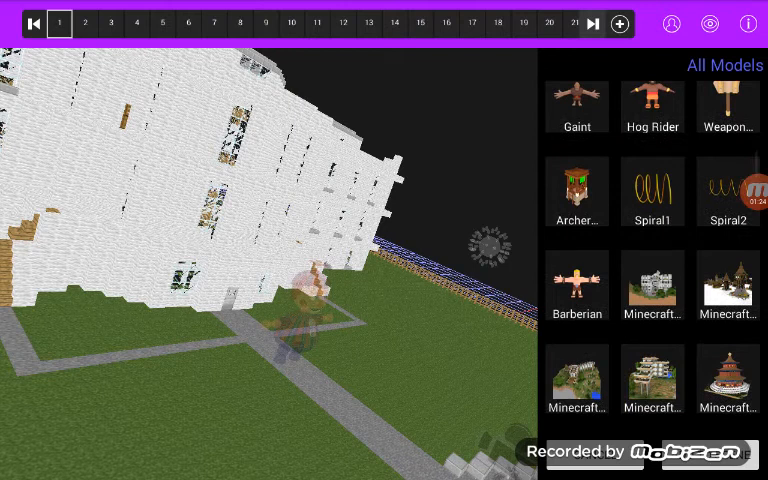
# Add the Barbarian model and move it across the grid beside Balloon Boy
pyautogui.click(576, 288)
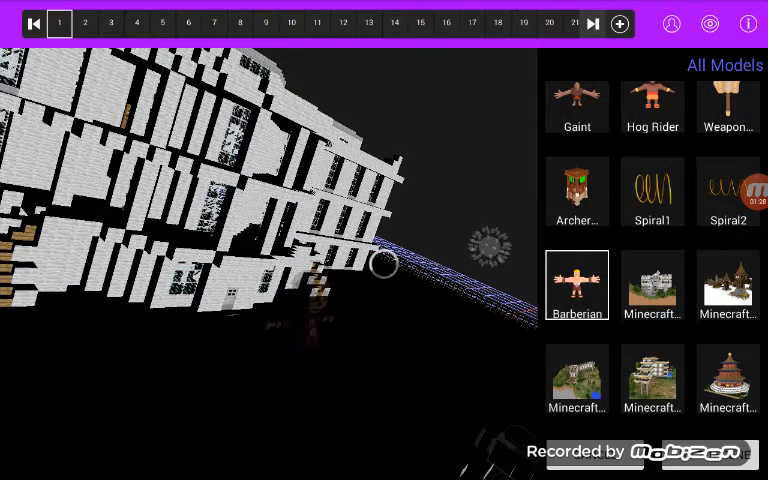
pyautogui.click(576, 284)
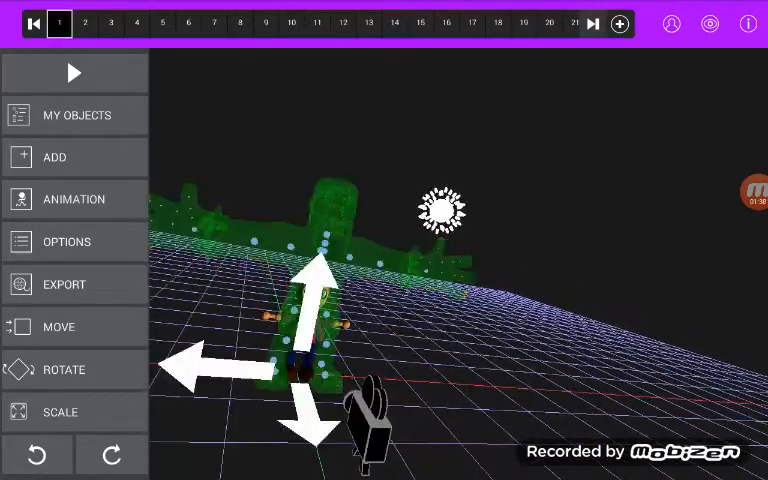
pyautogui.moveTo(310, 420); pyautogui.dragTo(310, 450)
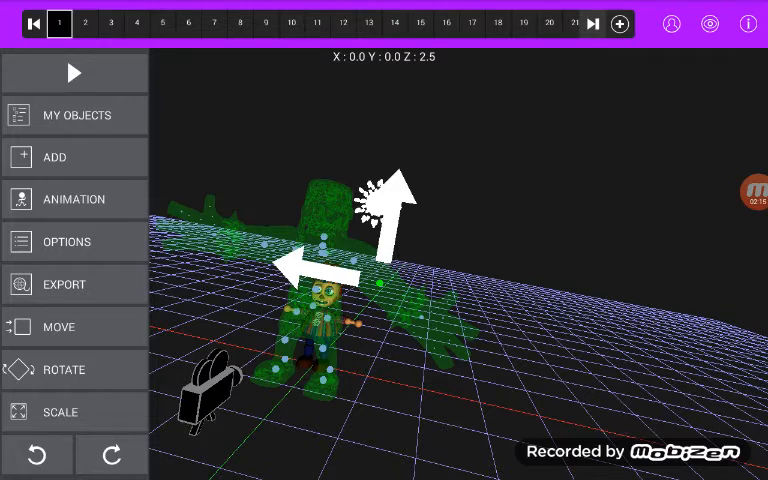
# Keyframe the Barbarian's arm bone across frames 2 to 8 to form a waving motion
pyautogui.click(84, 24)
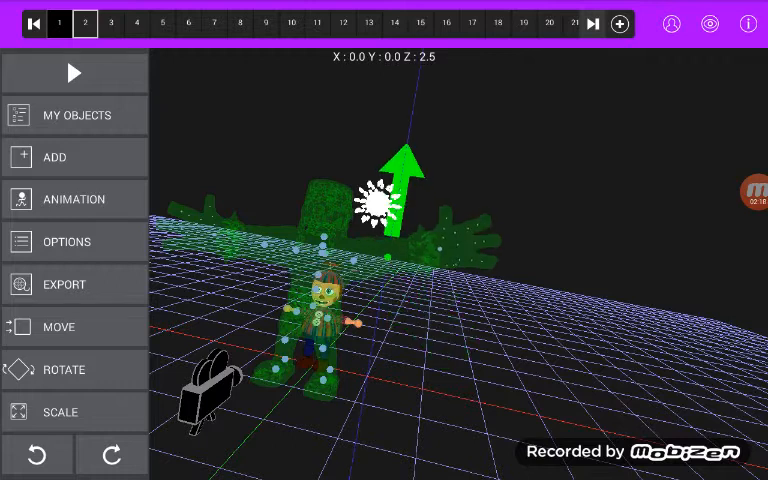
pyautogui.click(112, 24)
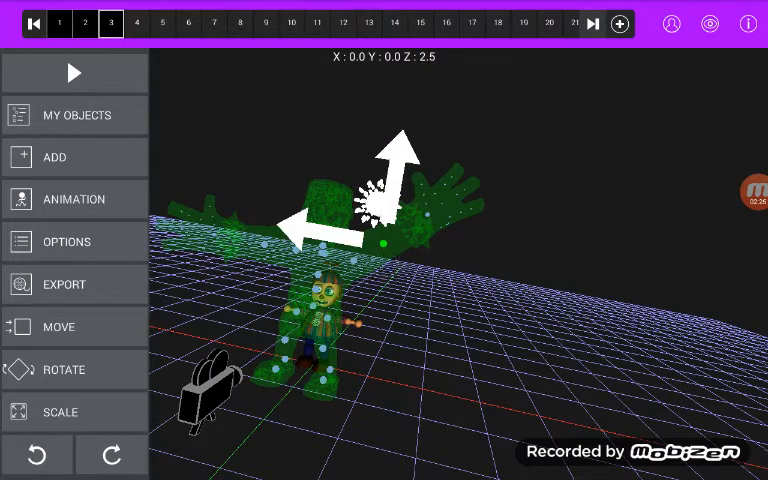
pyautogui.click(136, 24)
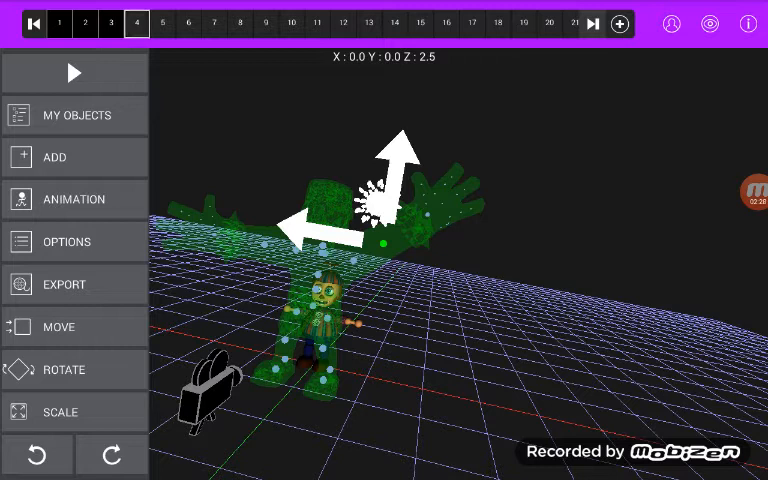
pyautogui.click(164, 24)
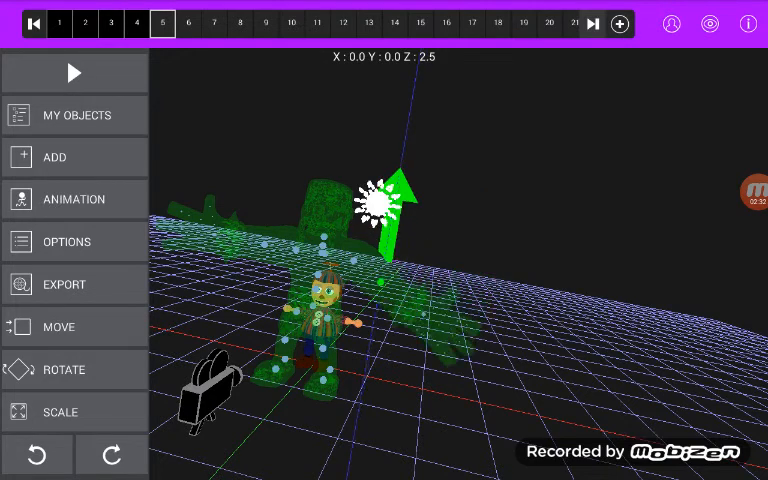
pyautogui.click(188, 24)
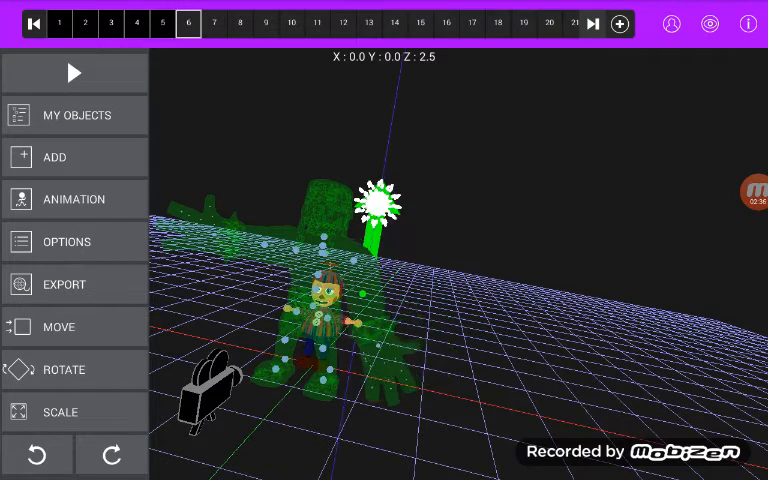
pyautogui.click(214, 24)
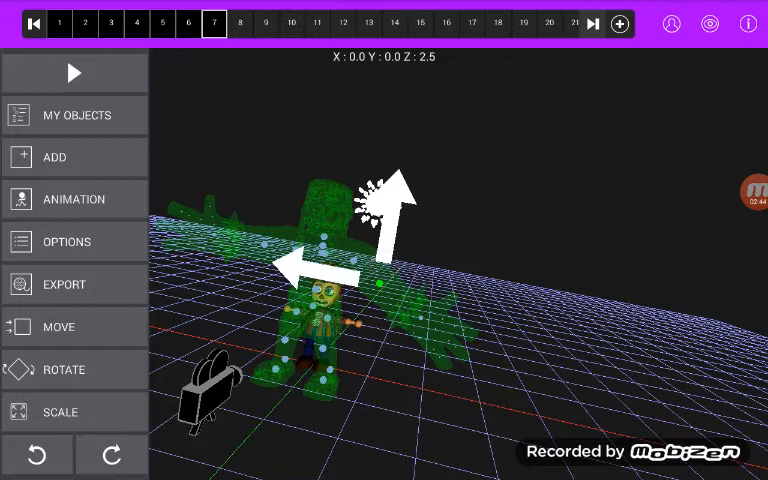
pyautogui.click(240, 24)
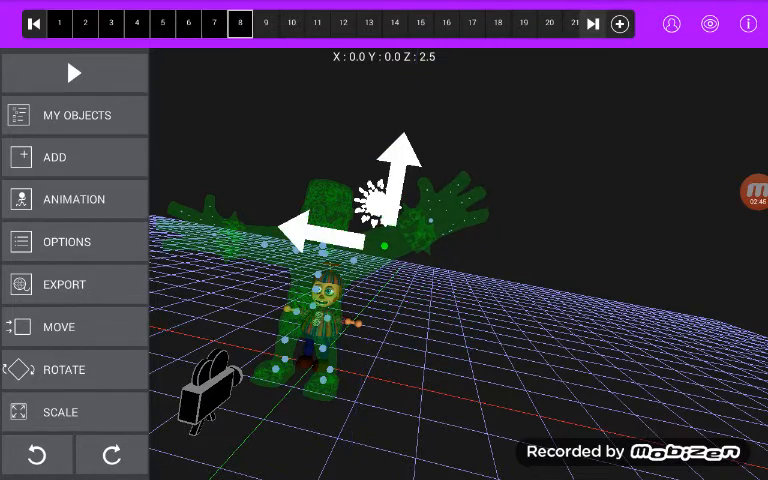
pyautogui.click(264, 24)
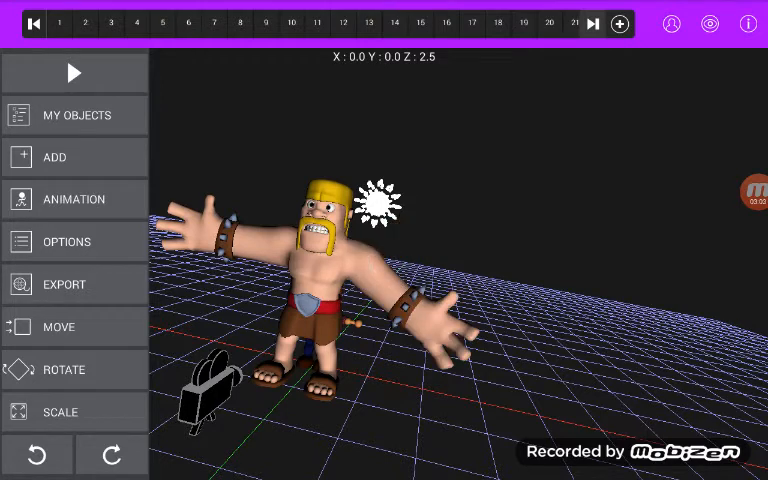
pyautogui.click(564, 24)
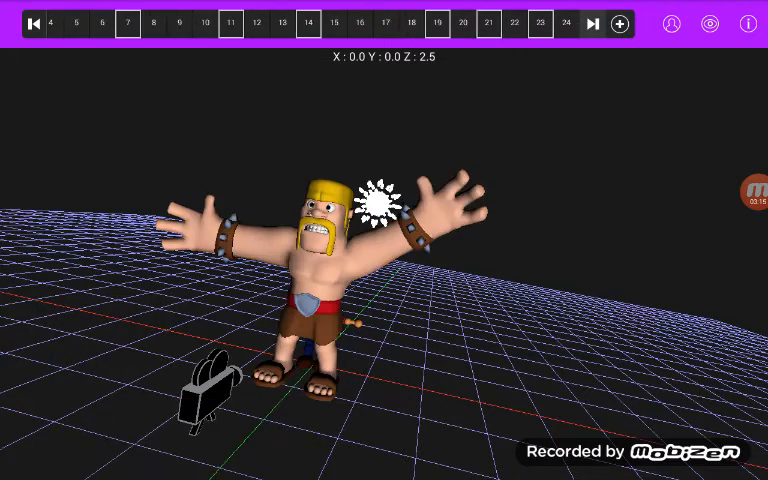
pyautogui.click(34, 24)
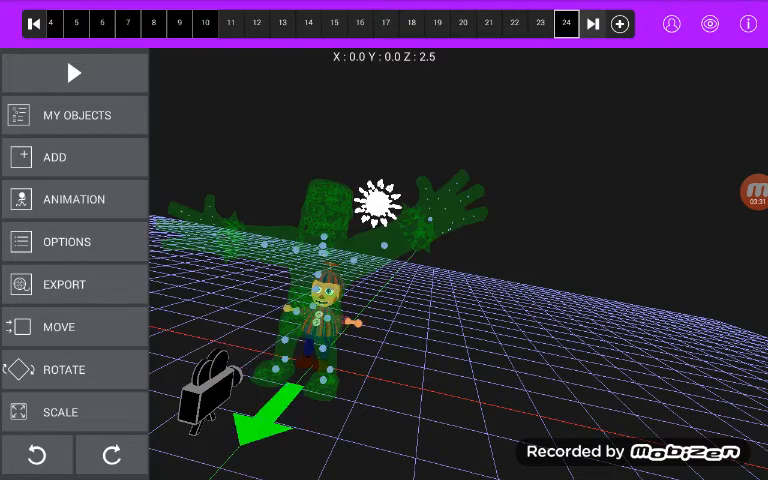
# Finish posing the Barbarian so its skeleton is hidden behind Balloon Boy
pyautogui.click(60, 328)
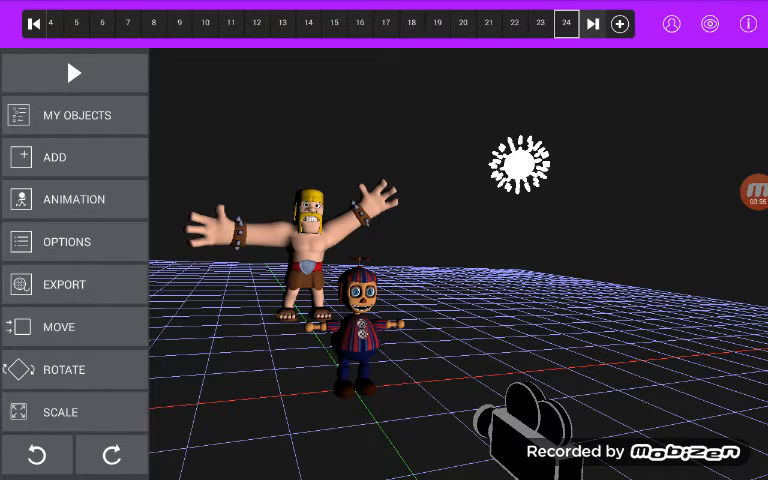
# Apply a ready-made Trending animation to Balloon Boy so he dances
pyautogui.click(360, 310)
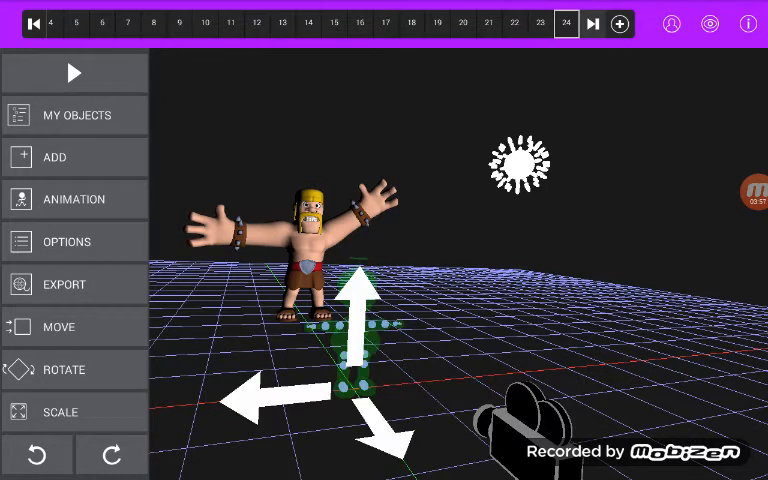
pyautogui.click(72, 198)
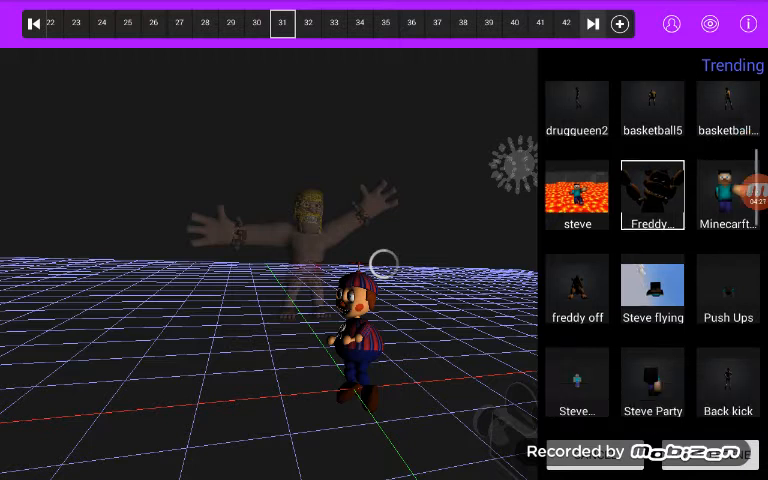
pyautogui.scroll(-3)
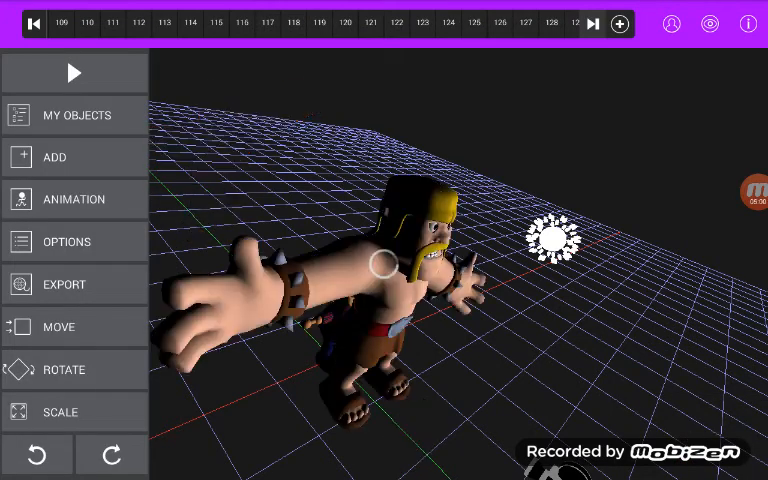
# Look at the scene through the camera, then return to the editing view
pyautogui.click(74, 72)
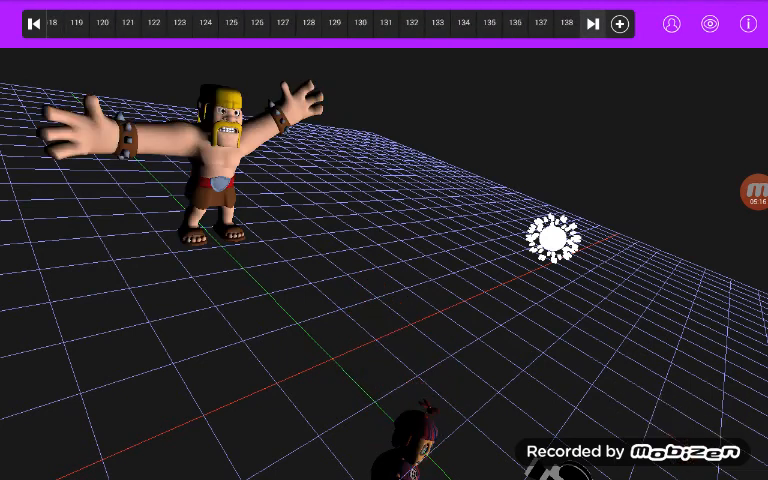
pyautogui.click(32, 24)
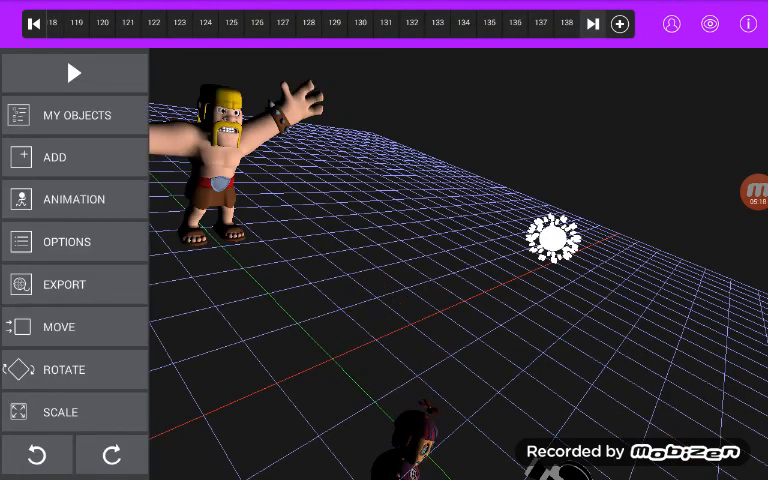